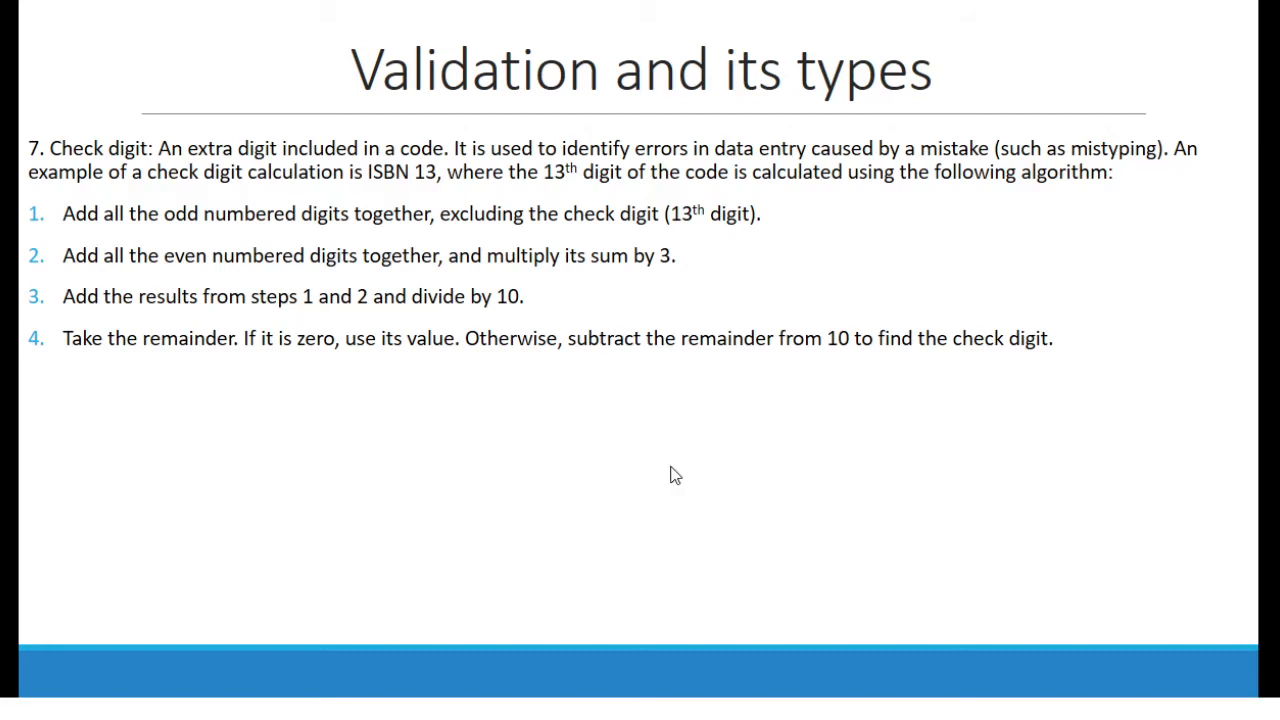
pyautogui.moveTo(668, 484)
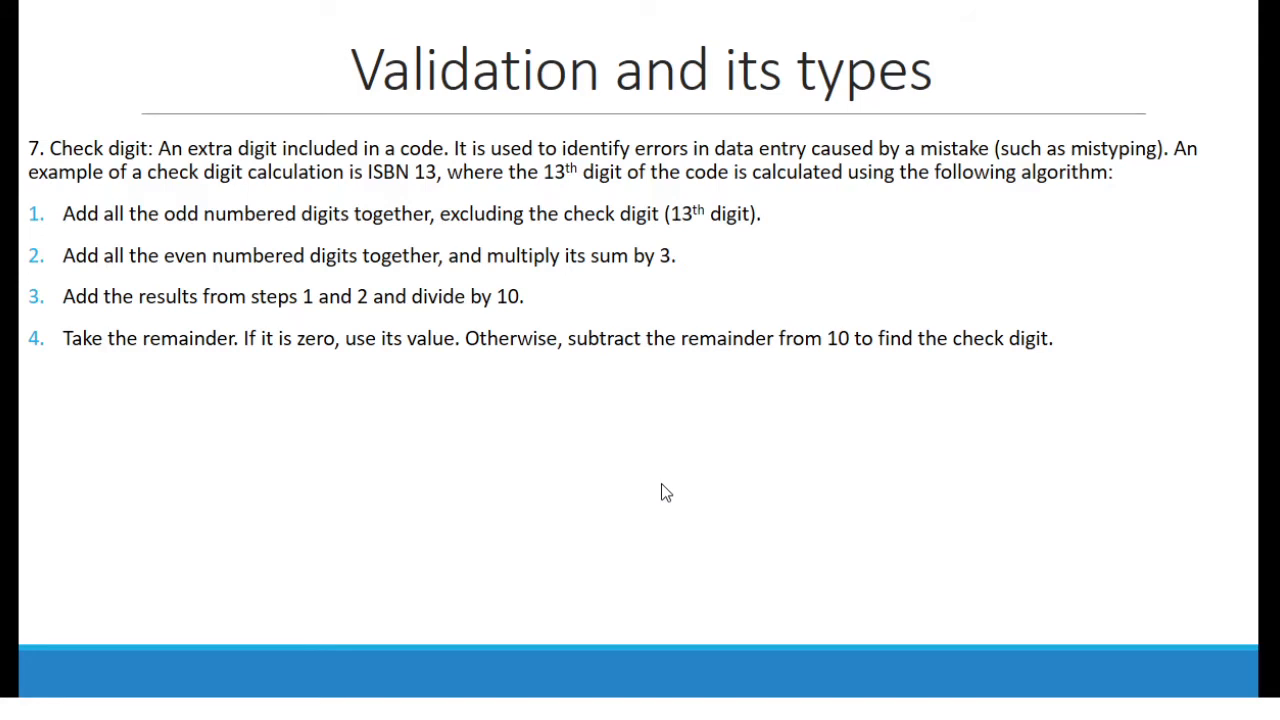
pyautogui.moveTo(660, 504)
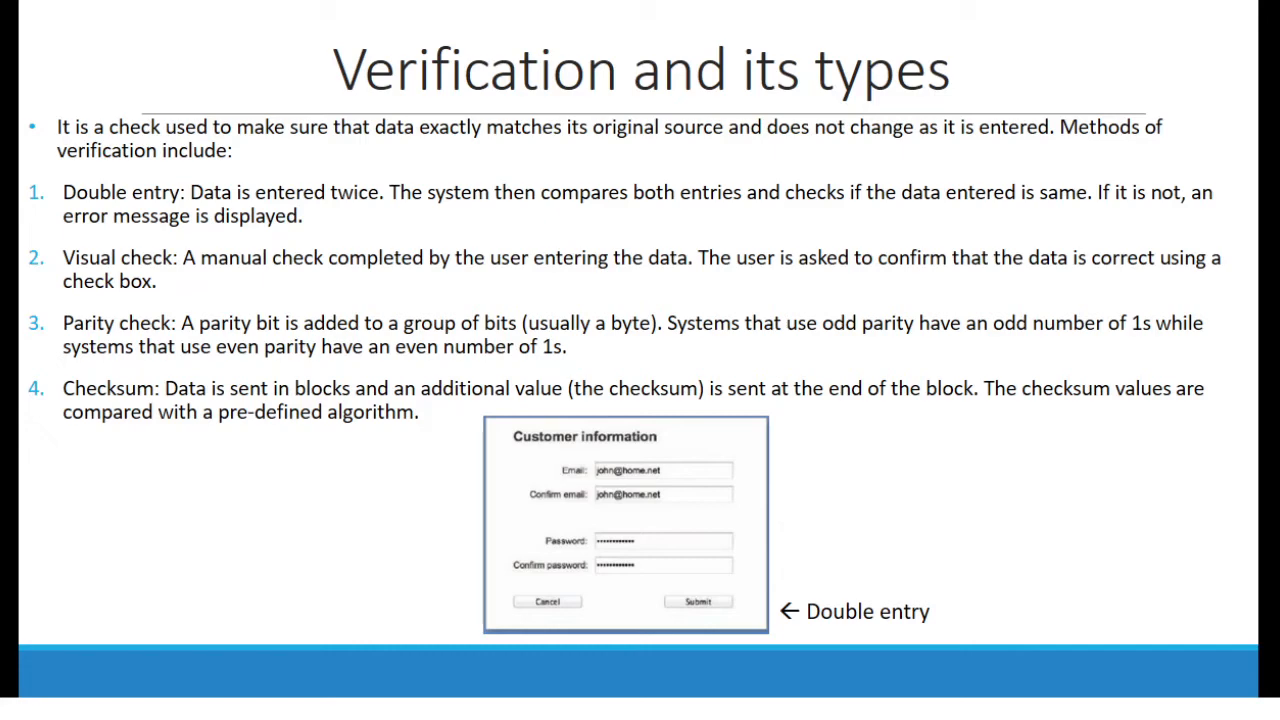
pyautogui.press('Right')
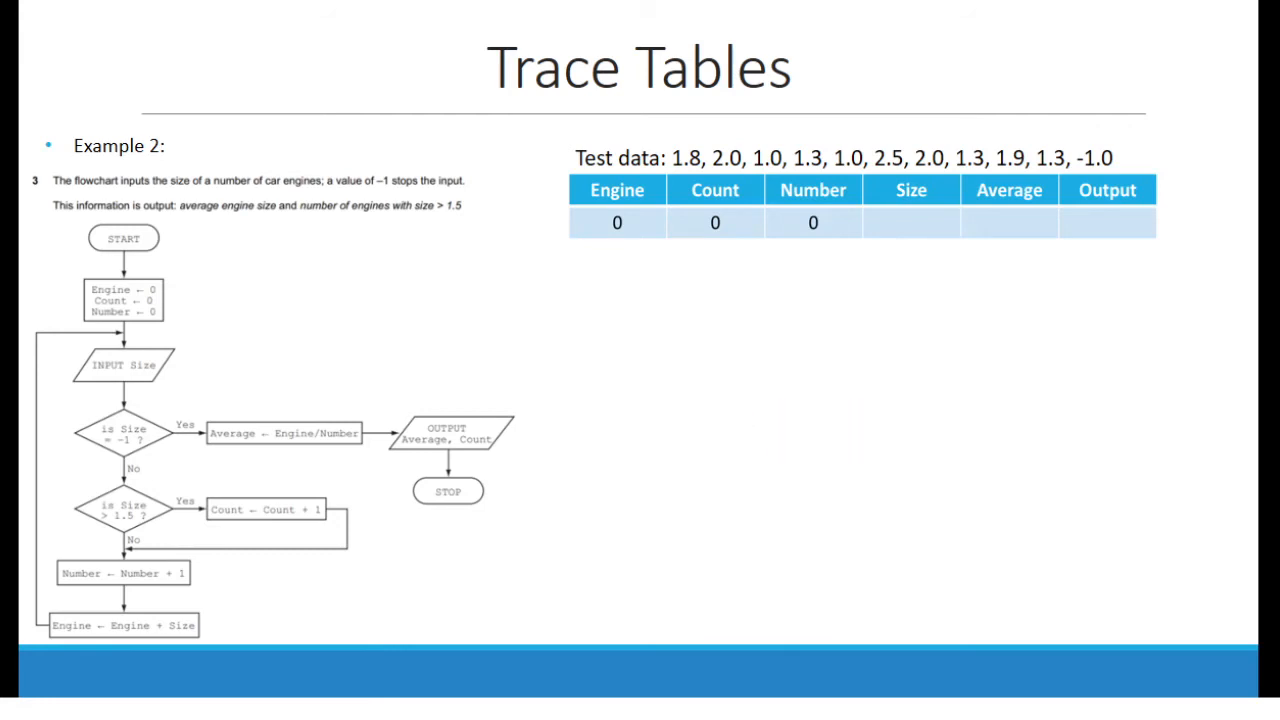
pyautogui.moveTo(690, 276)
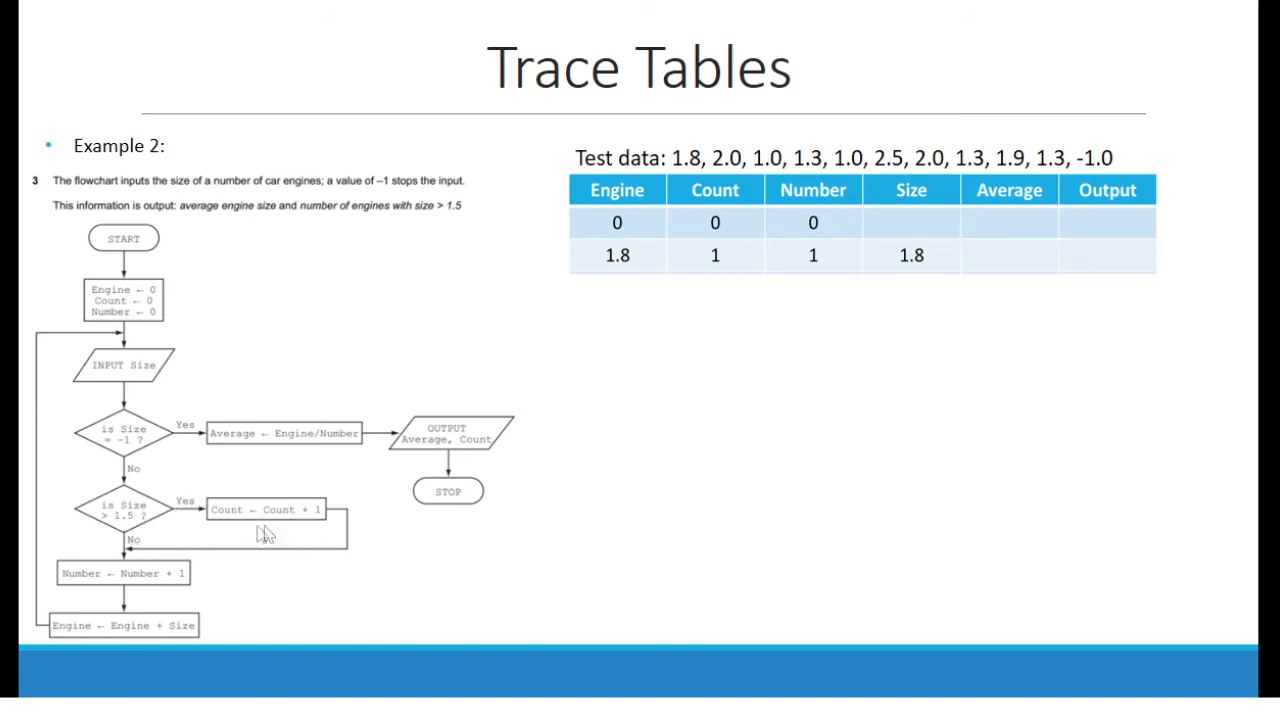
pyautogui.moveTo(124, 558)
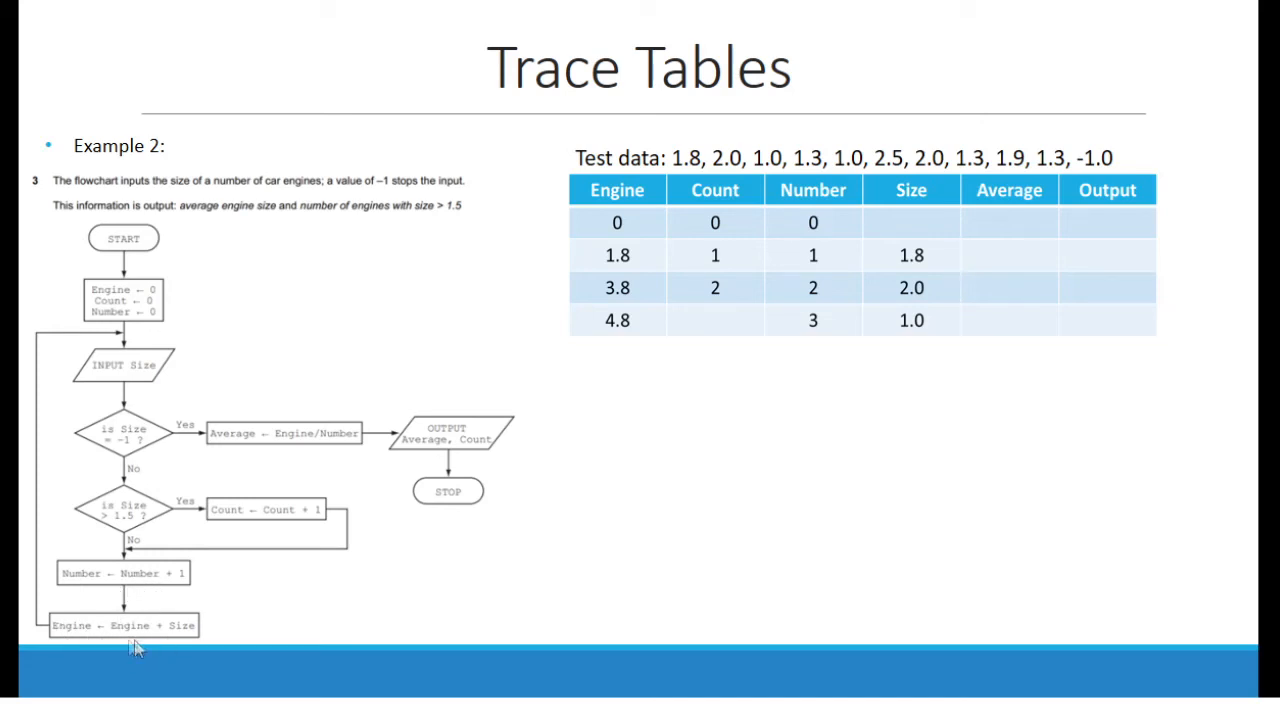
pyautogui.moveTo(44, 342)
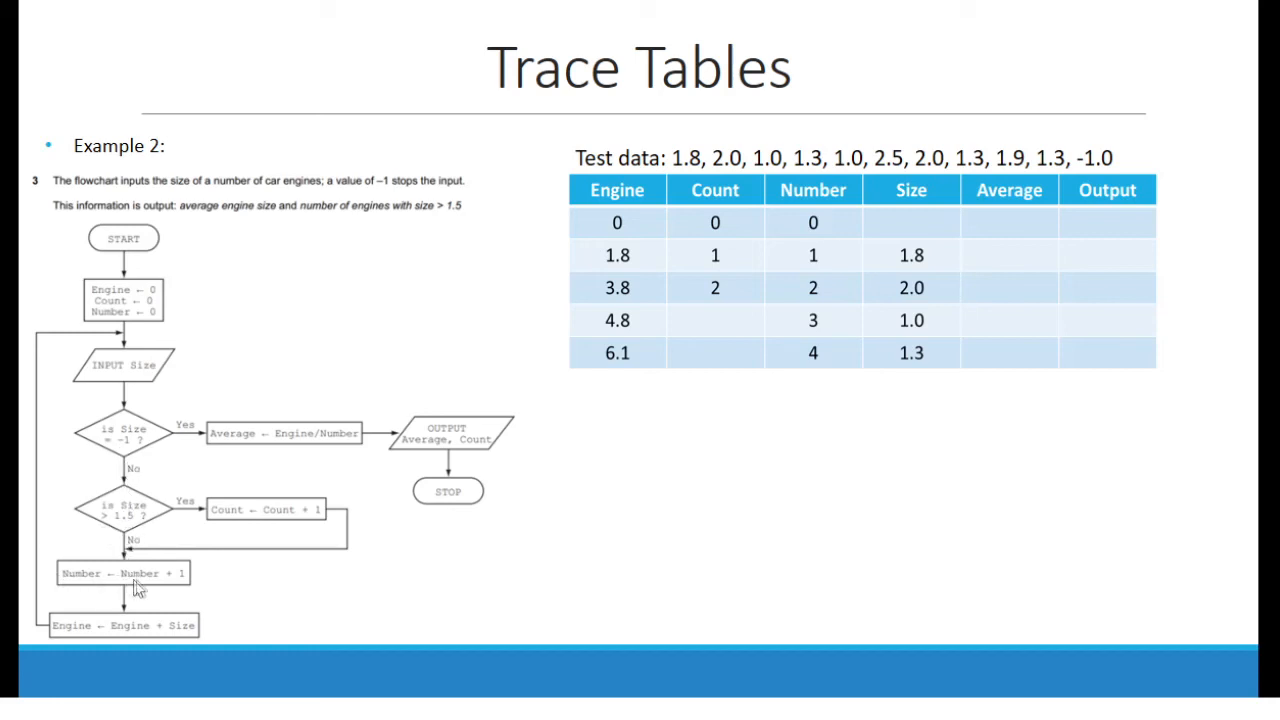
pyautogui.moveTo(30, 350)
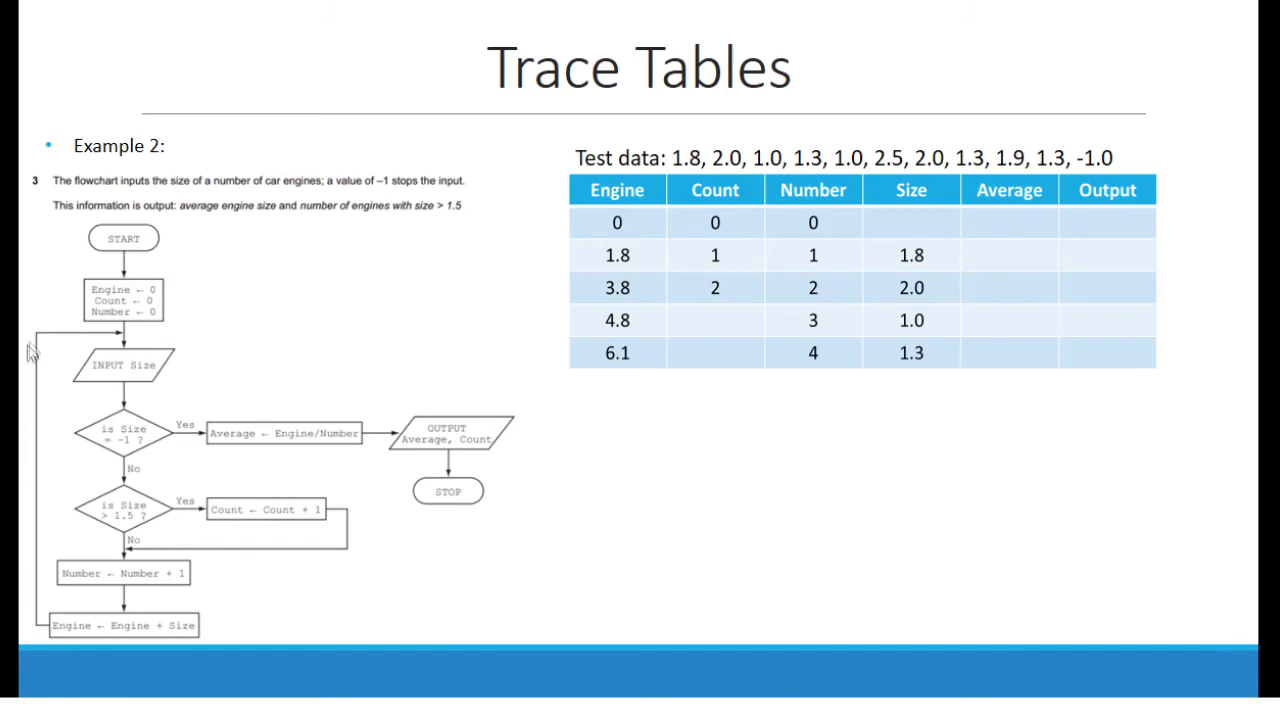
pyautogui.moveTo(122, 340)
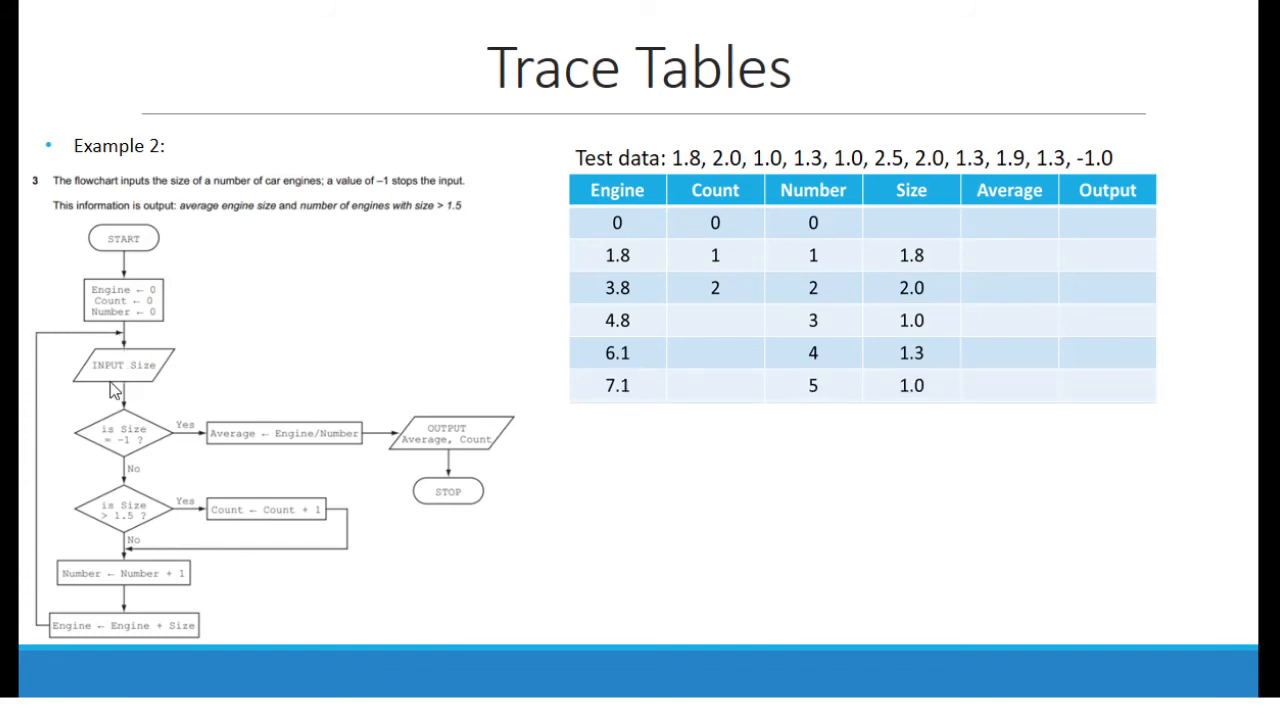
pyautogui.moveTo(124, 476)
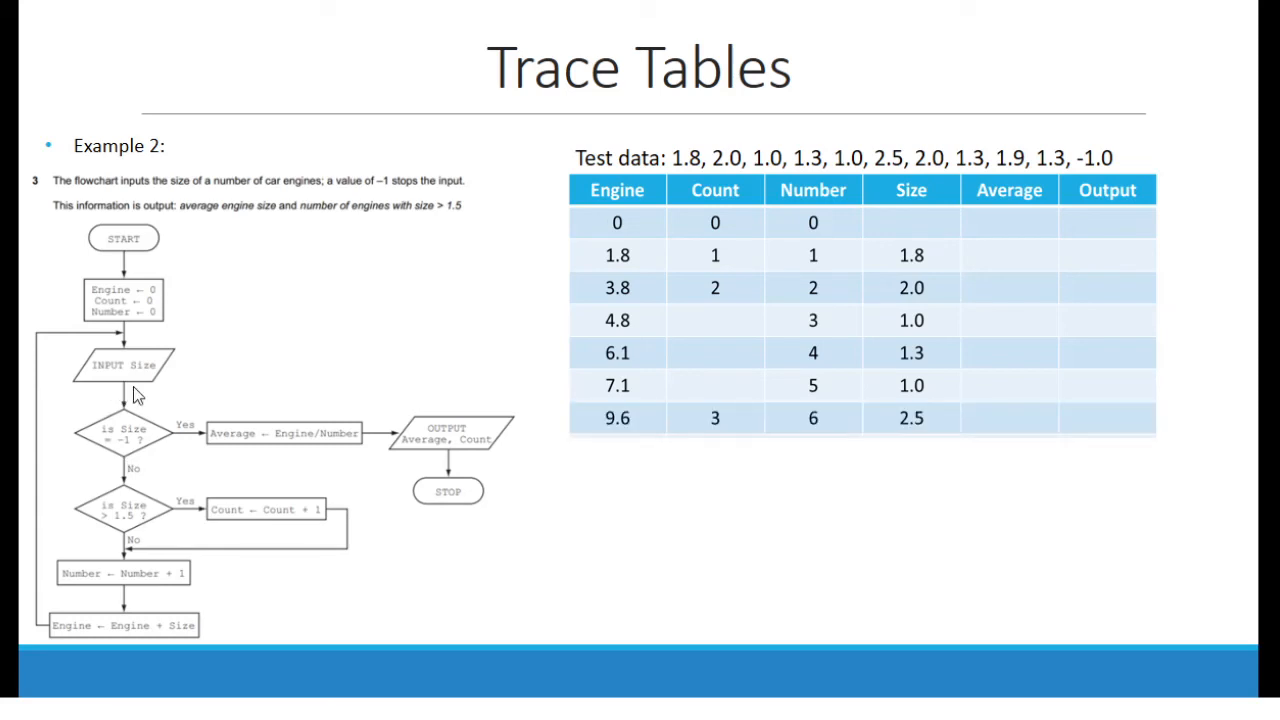
pyautogui.moveTo(128, 474)
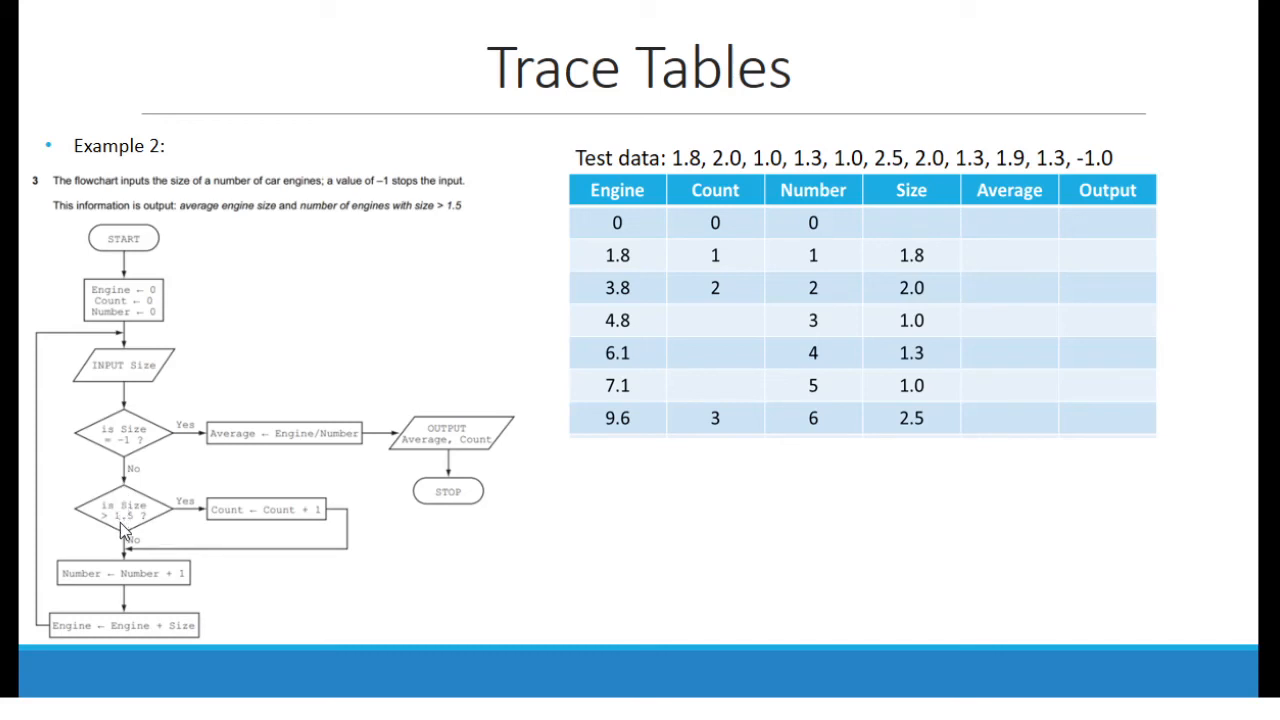
pyautogui.moveTo(96, 588)
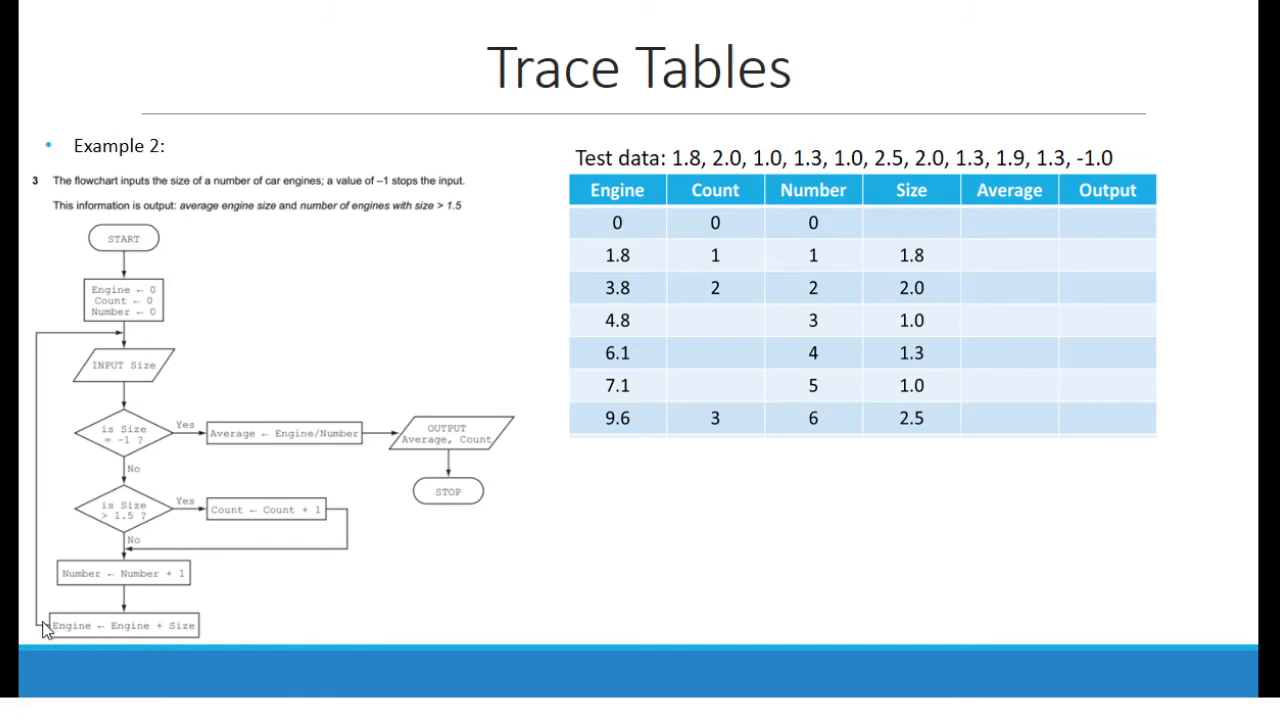
pyautogui.moveTo(20, 598)
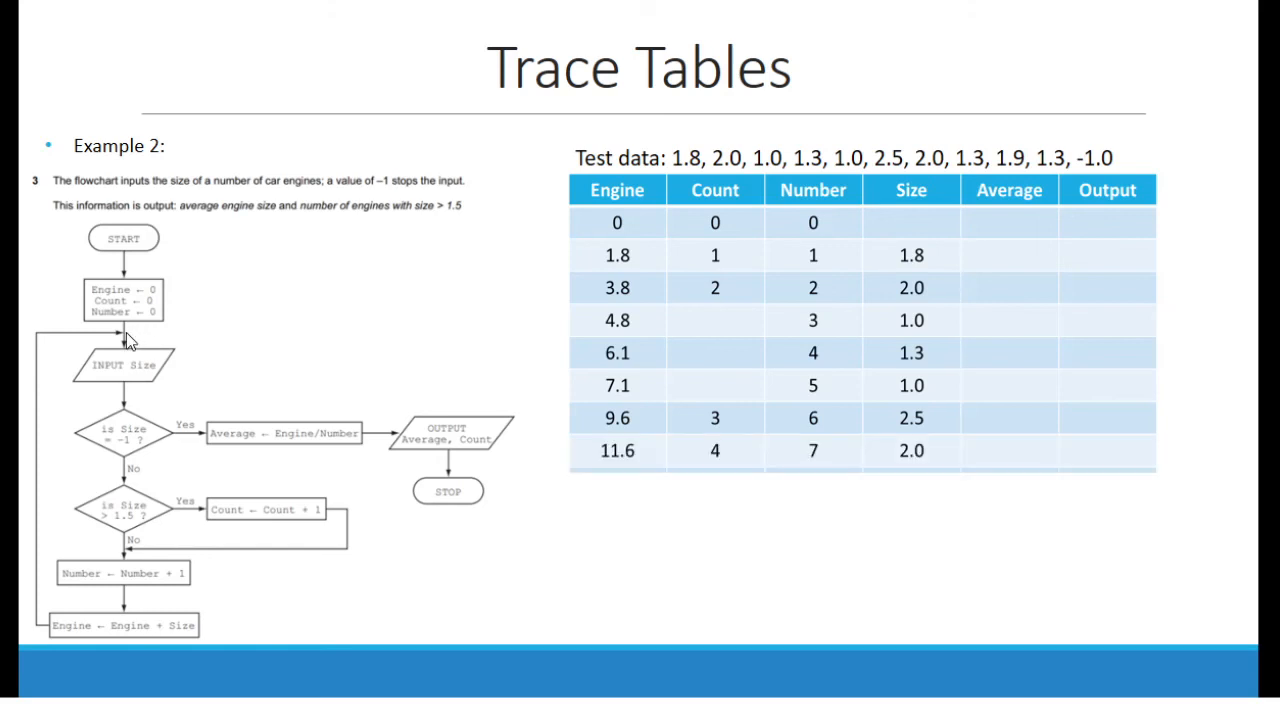
pyautogui.moveTo(128, 470)
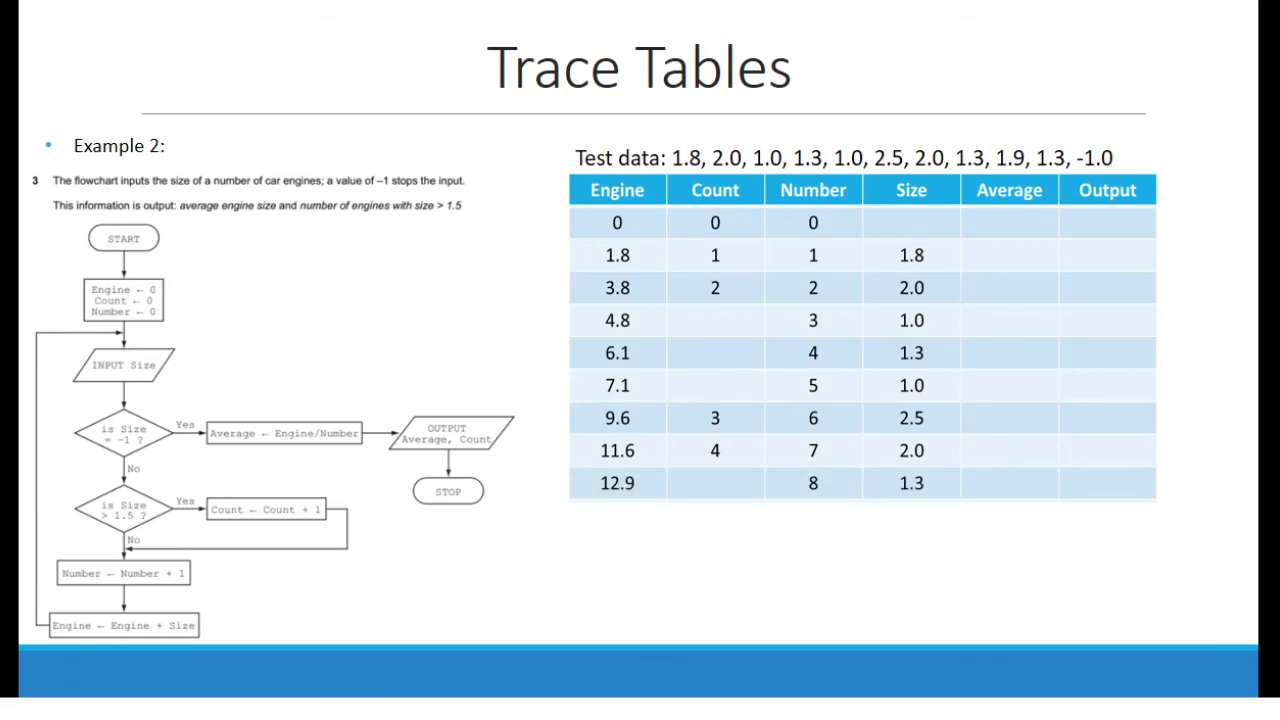
pyautogui.moveTo(110, 470)
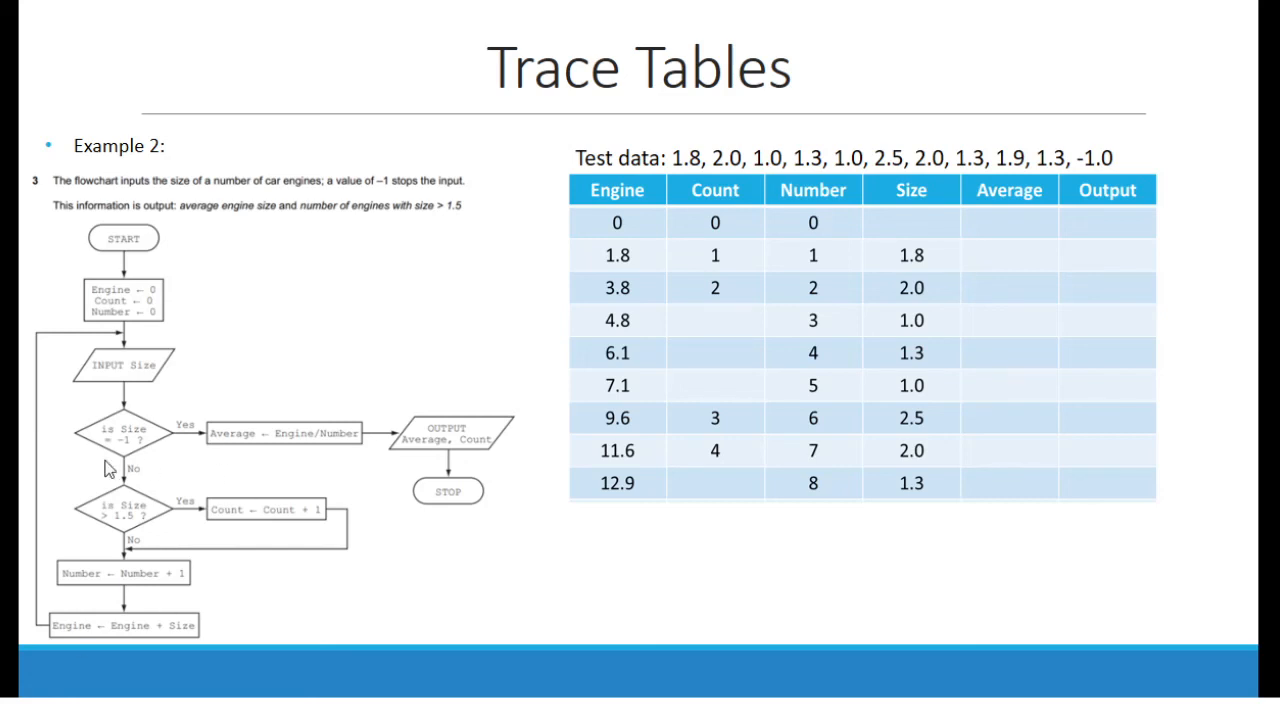
pyautogui.moveTo(128, 568)
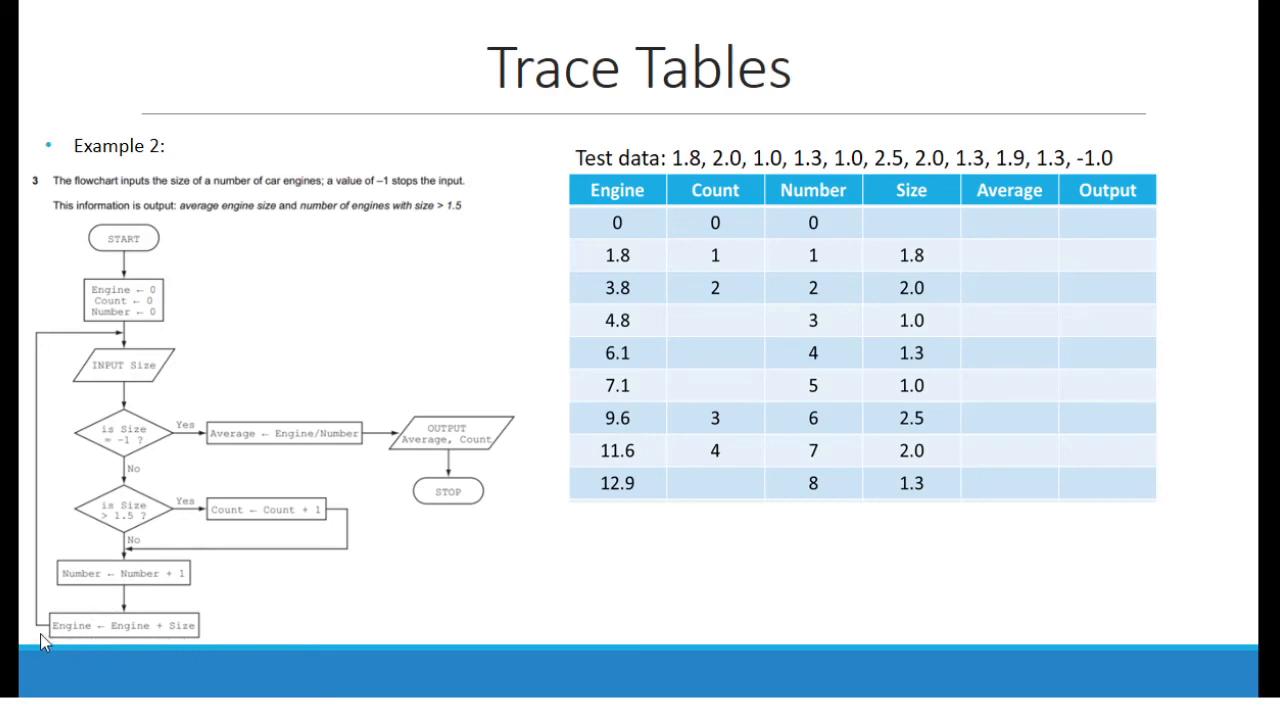
pyautogui.moveTo(58, 370)
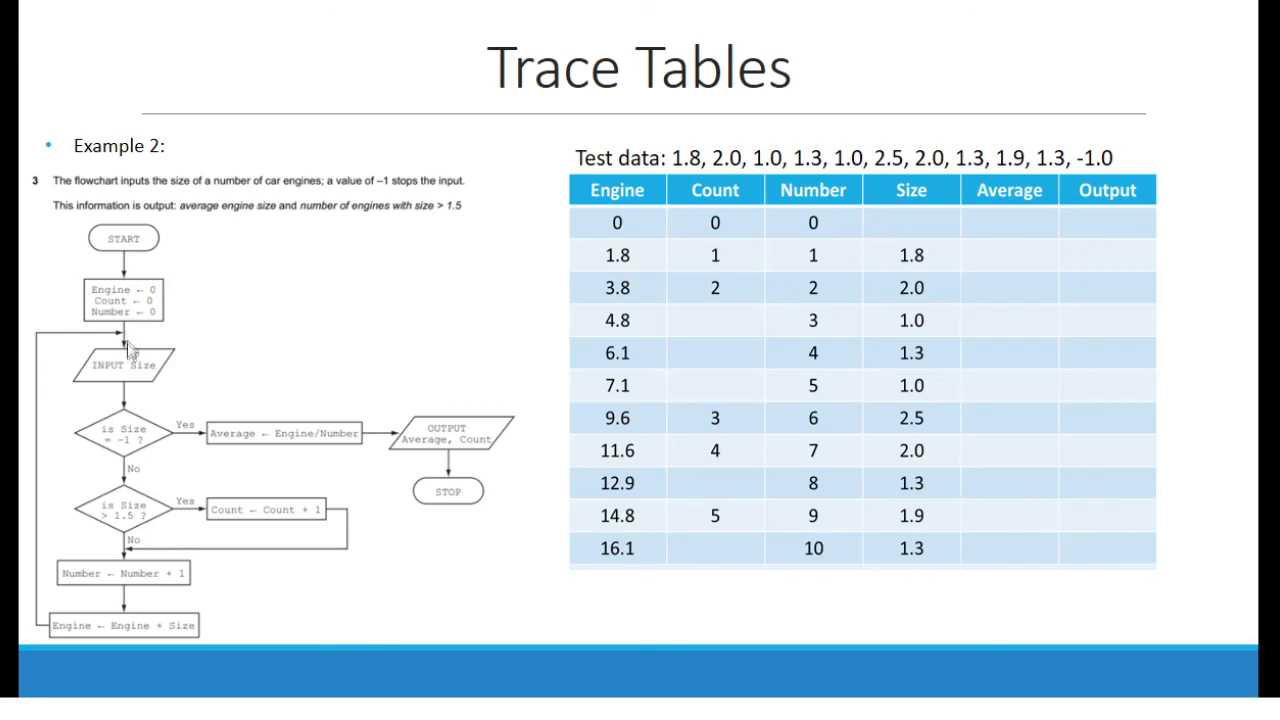
pyautogui.moveTo(128, 468)
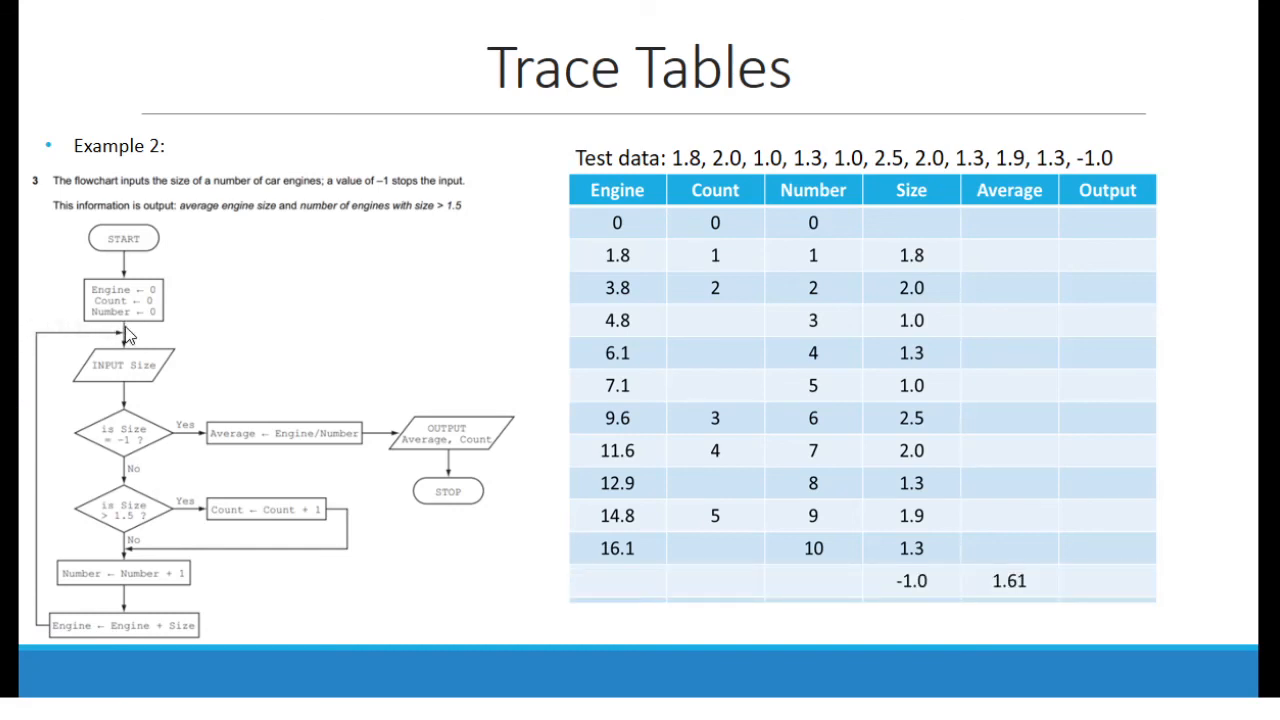
pyautogui.moveTo(128, 460)
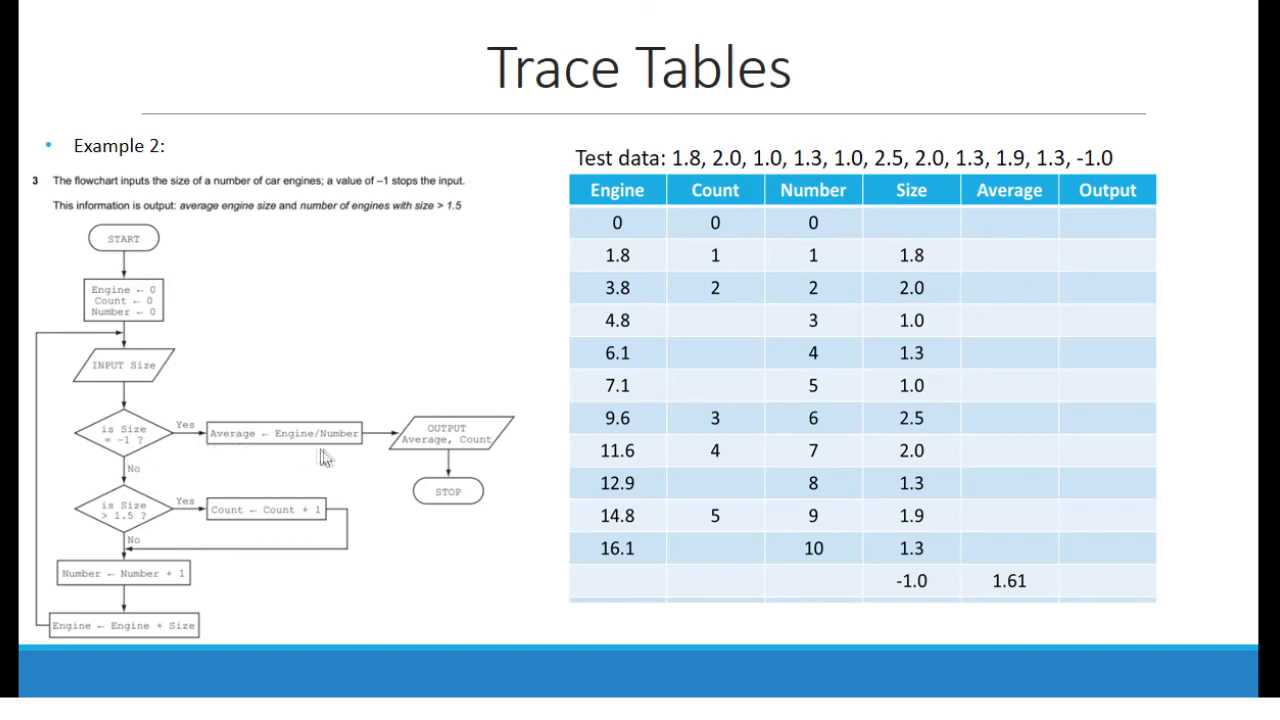
pyautogui.moveTo(338, 456)
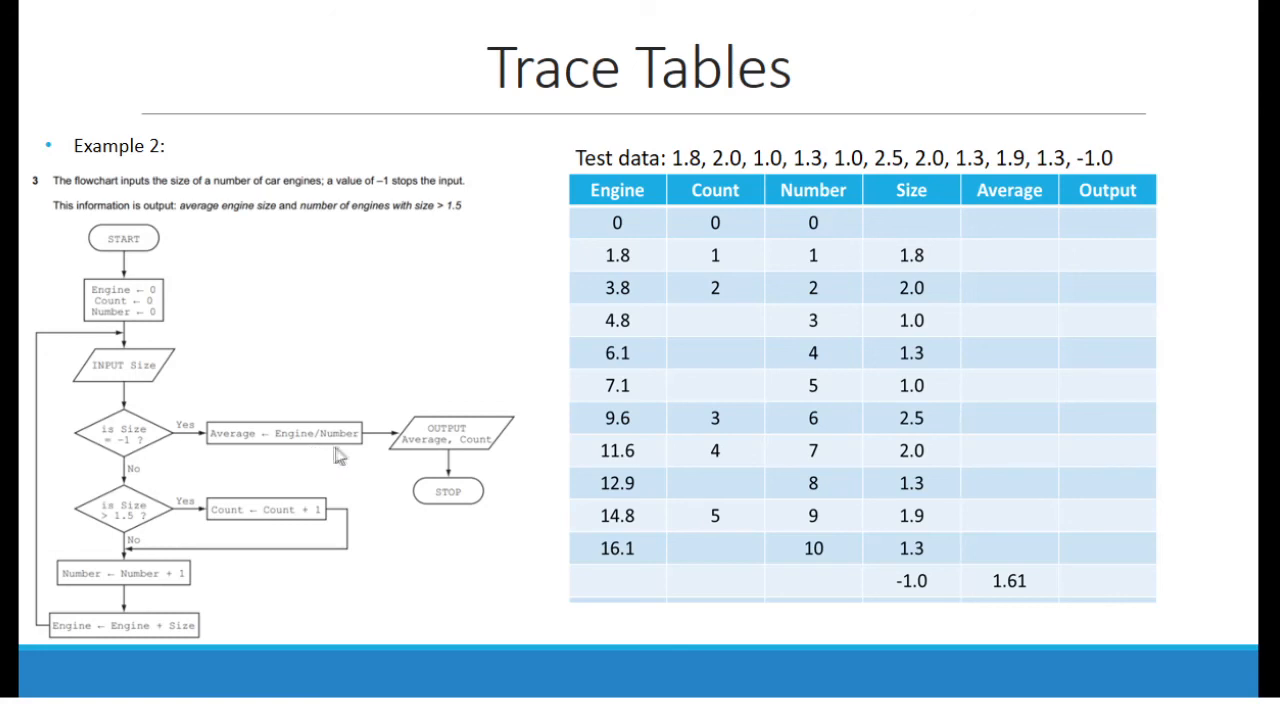
pyautogui.moveTo(360, 456)
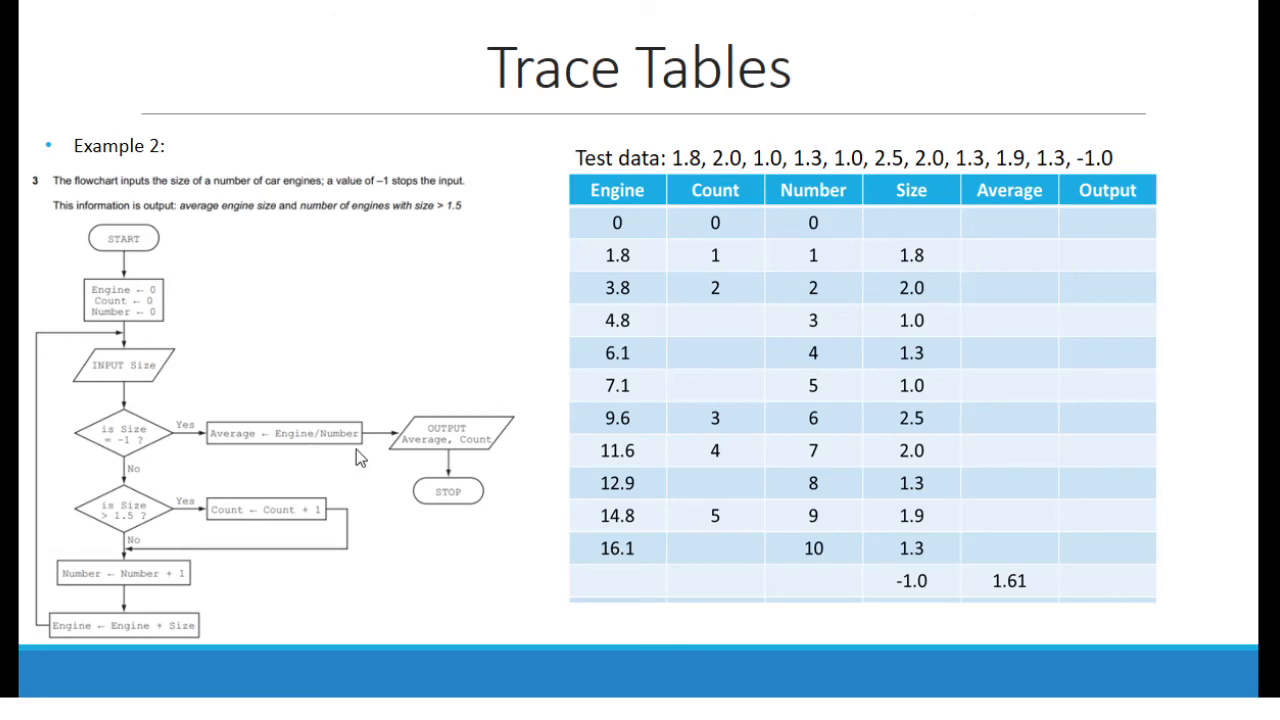
pyautogui.moveTo(442, 458)
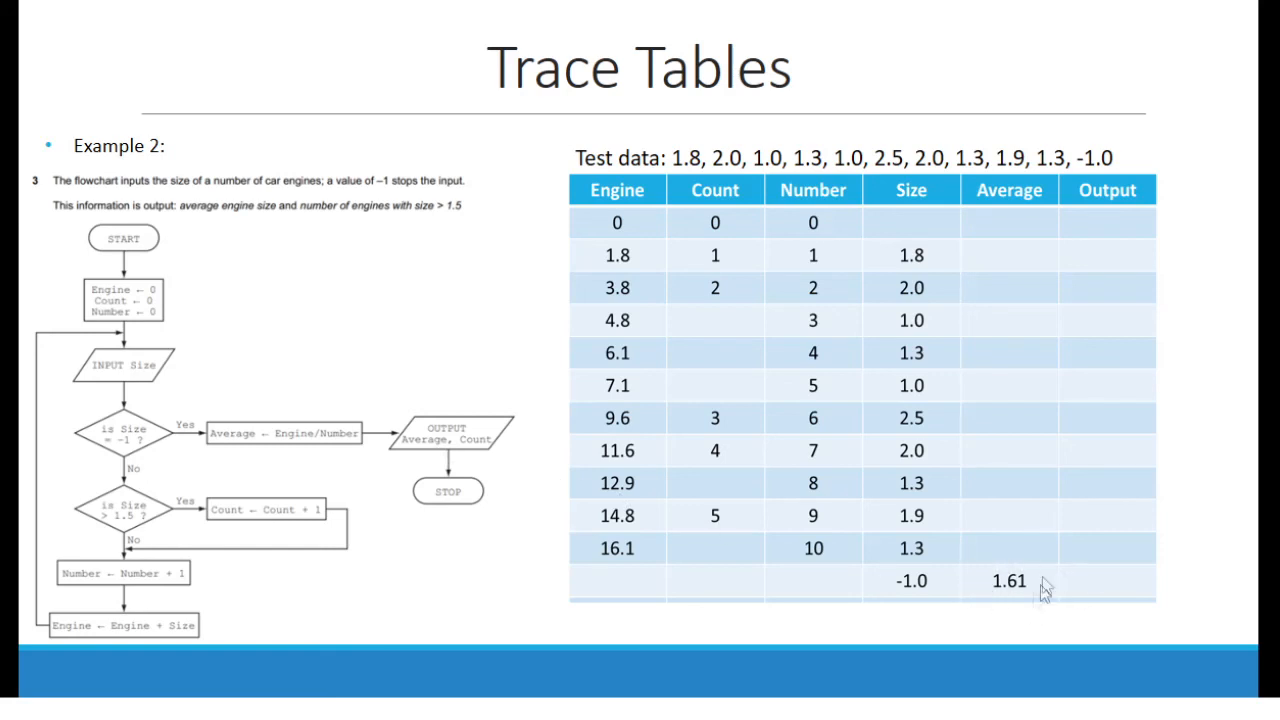
pyautogui.moveTo(1012, 590)
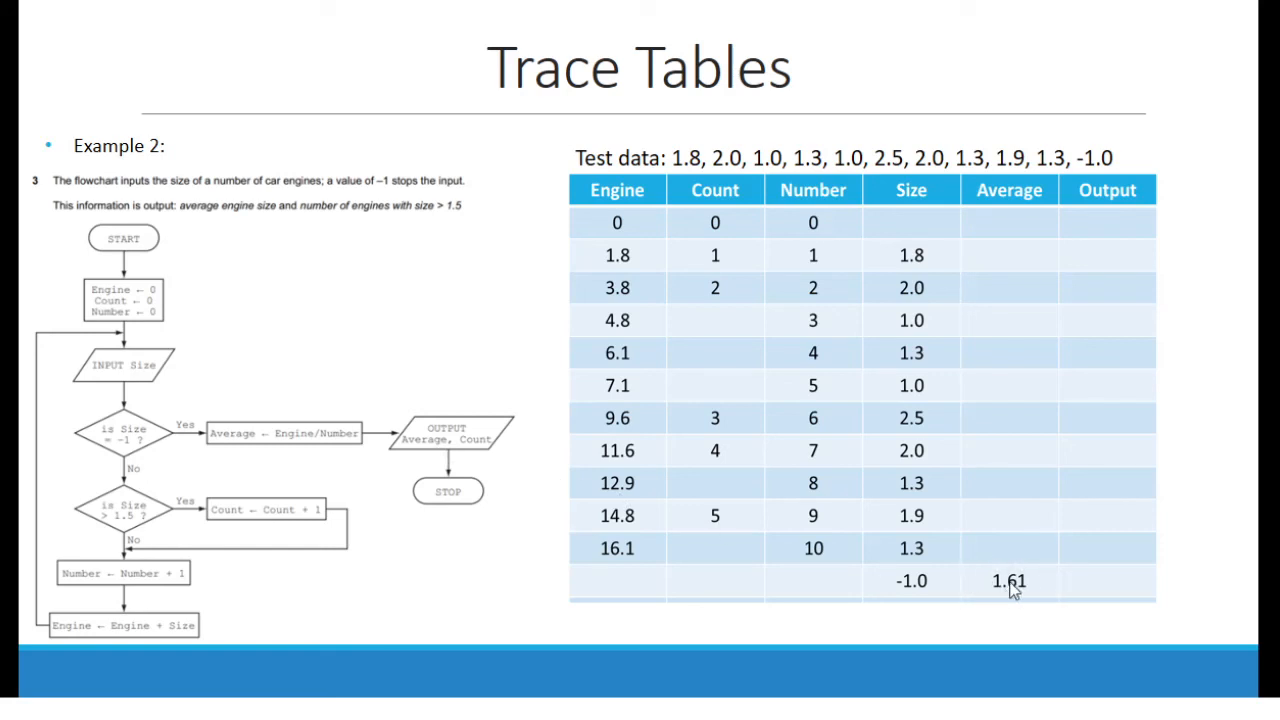
pyautogui.moveTo(444, 456)
pyautogui.write('1.61 5')
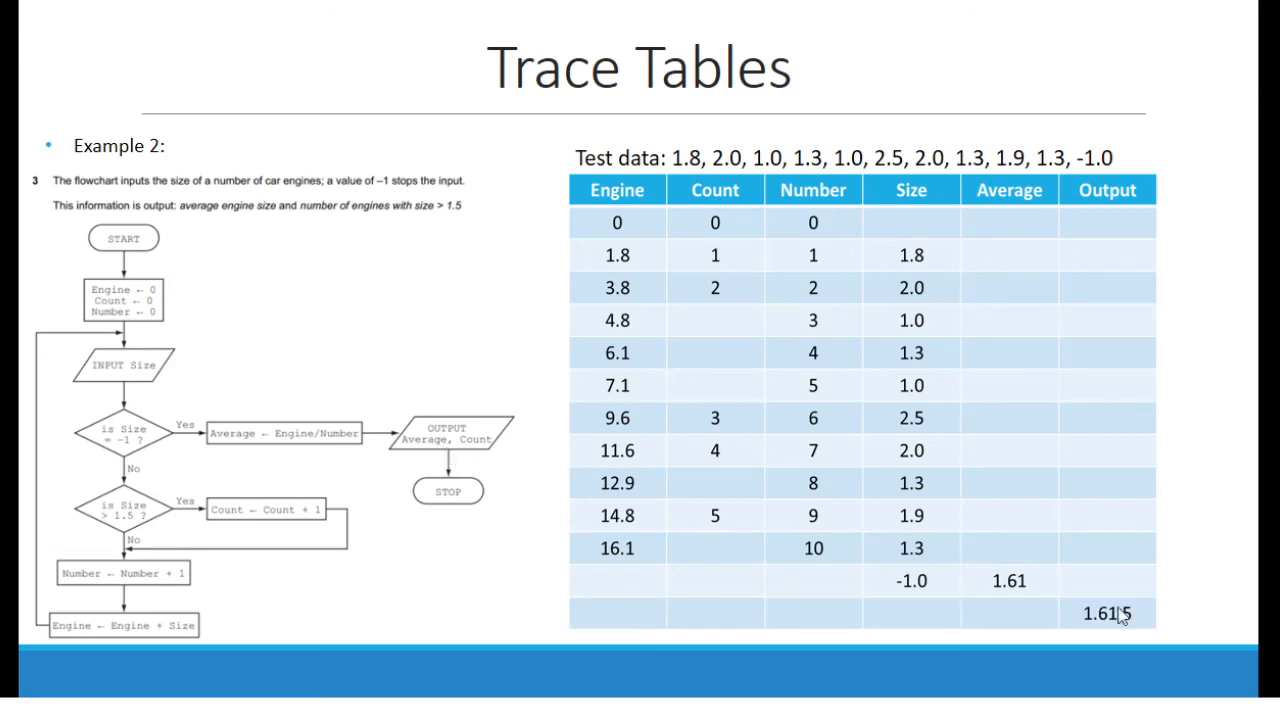
pyautogui.moveTo(1048, 610)
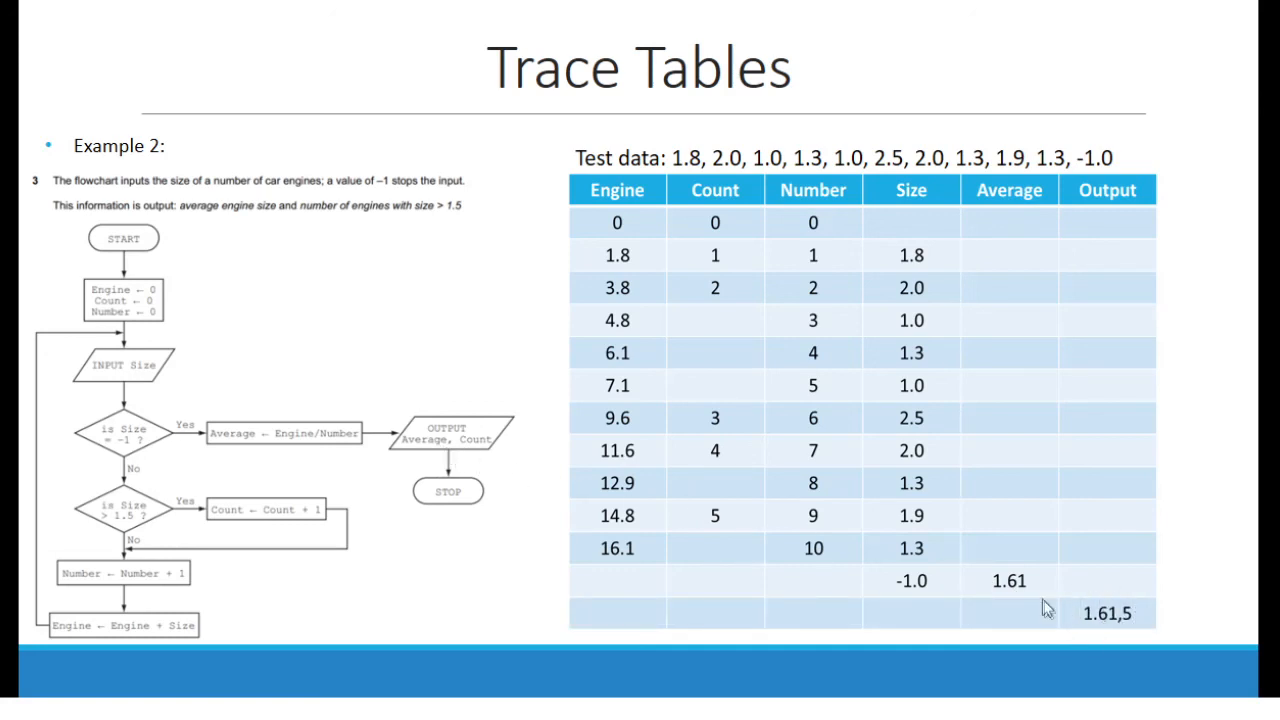